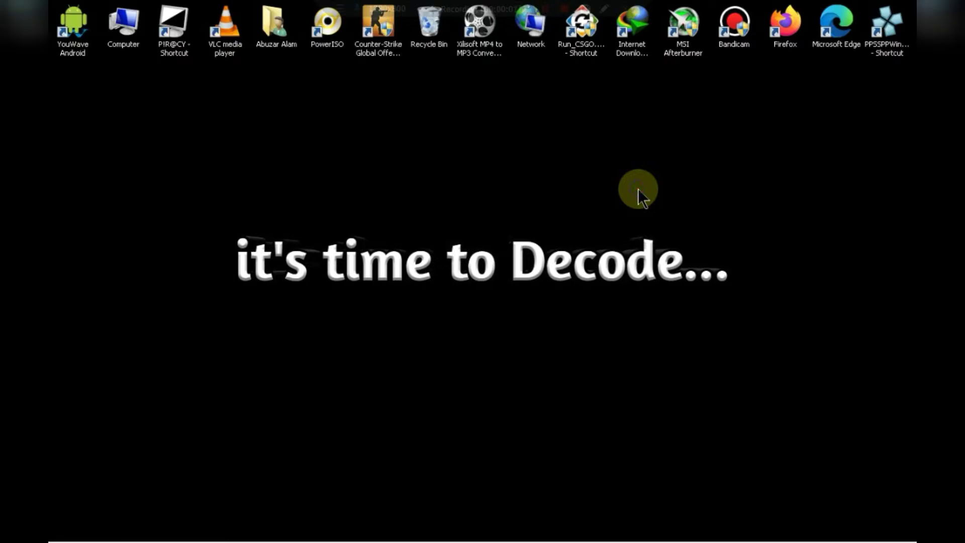
- Check the computer's system information, screen resolution and display adapter properties
click(123, 28)
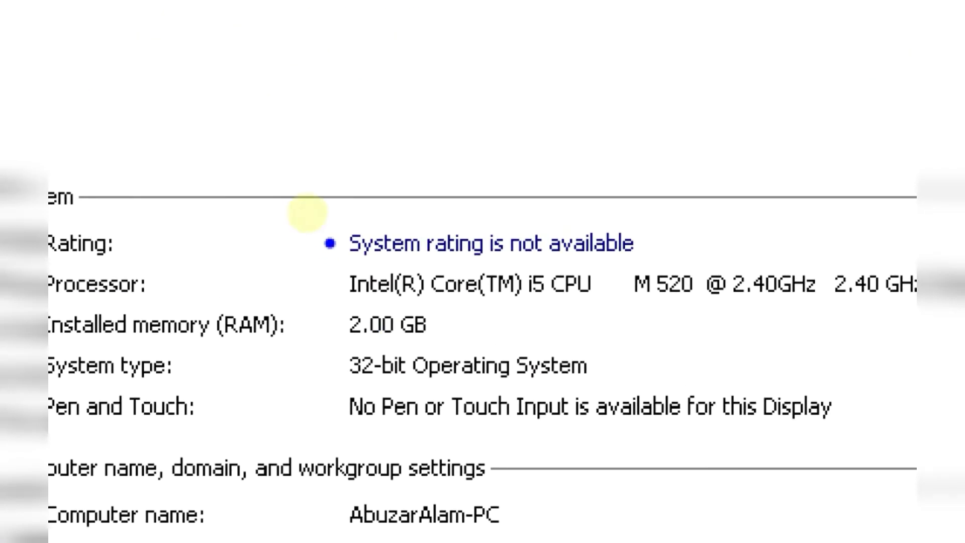
drag(320, 240, 794, 473)
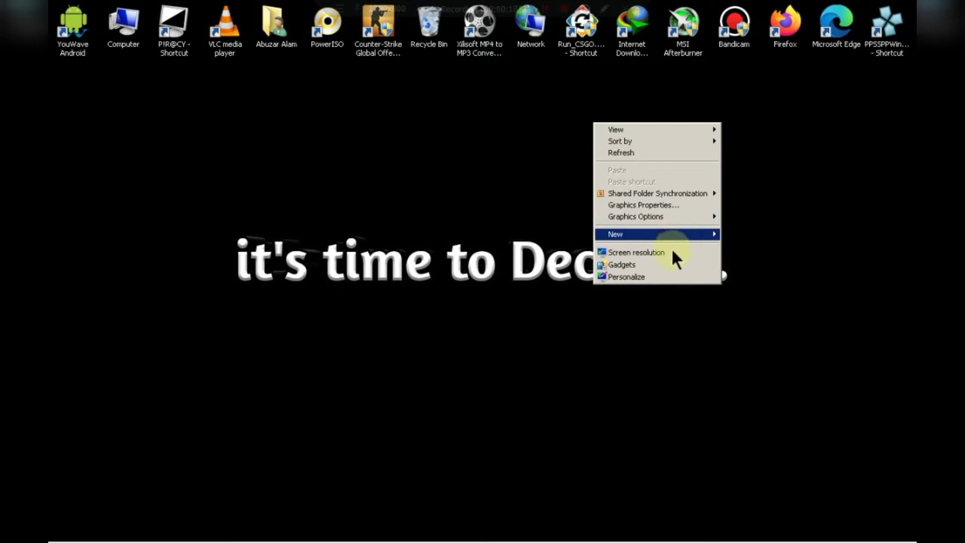
click(638, 253)
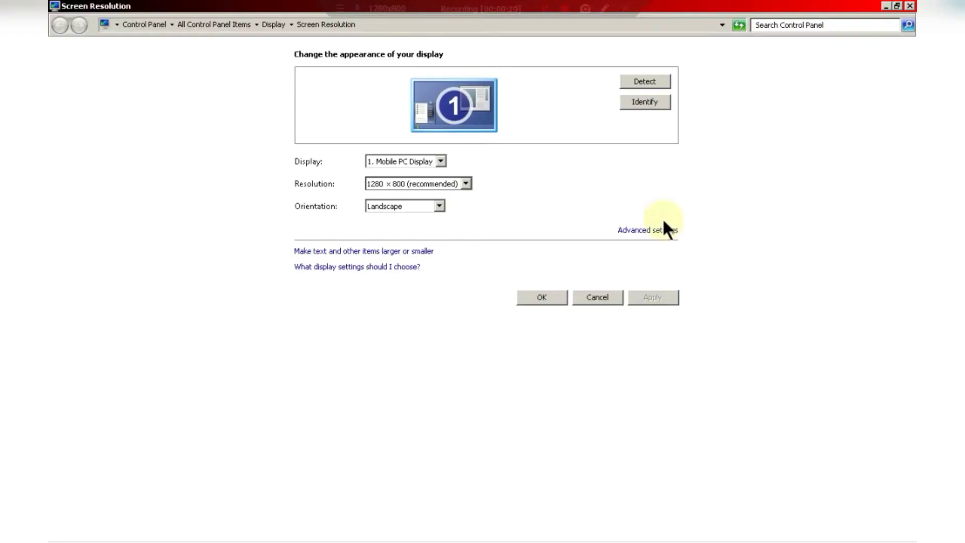
click(648, 229)
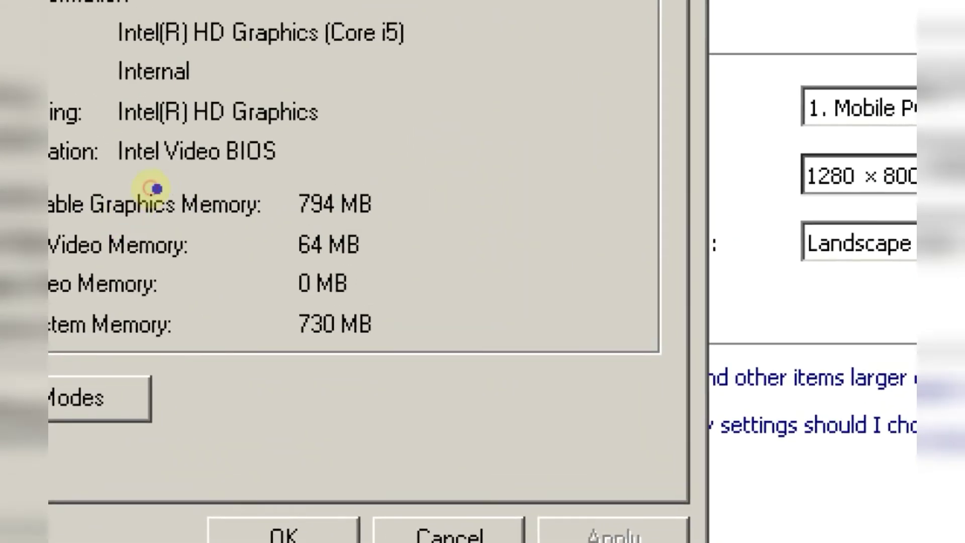
drag(252, 175, 406, 385)
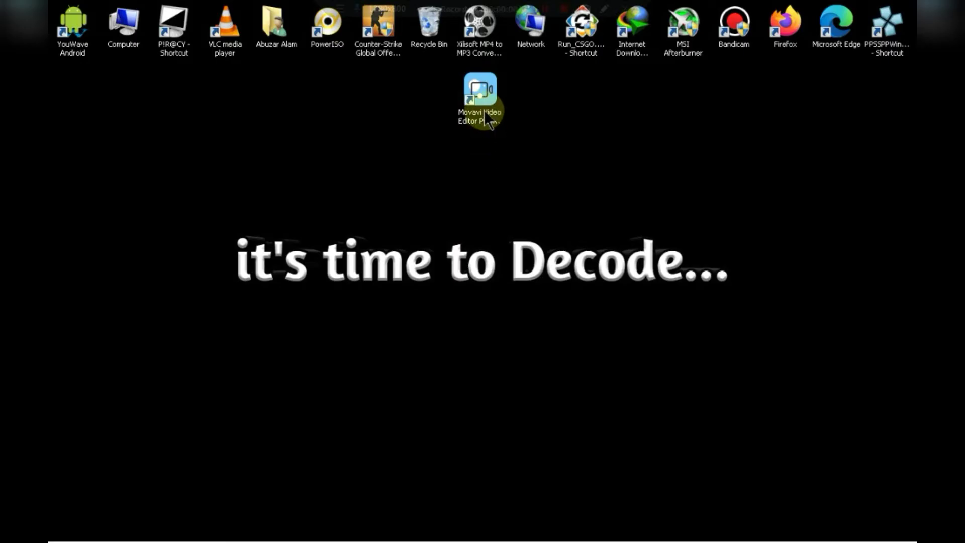
- Launch Movavi Video Editor Plus 2022 from its desktop shortcut into an empty new project
click(480, 99)
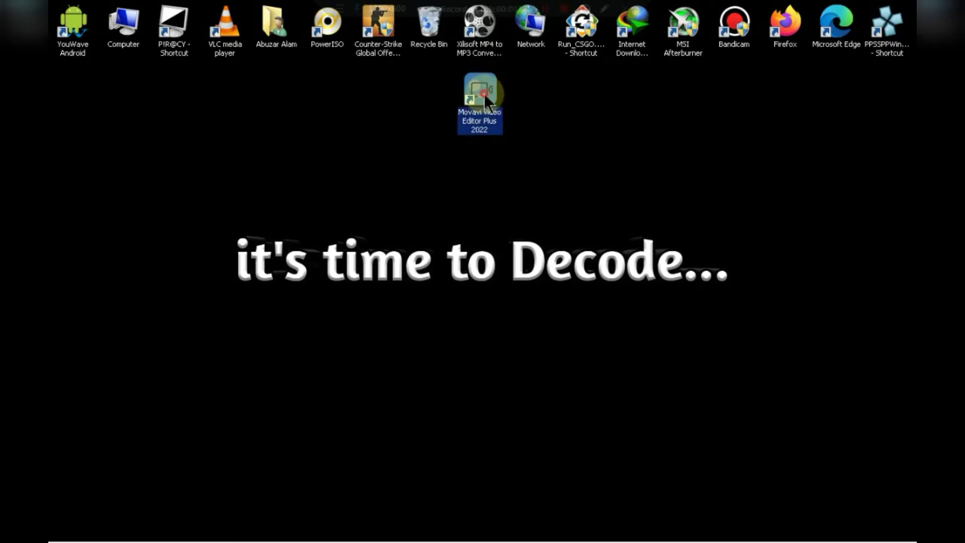
double_click(480, 99)
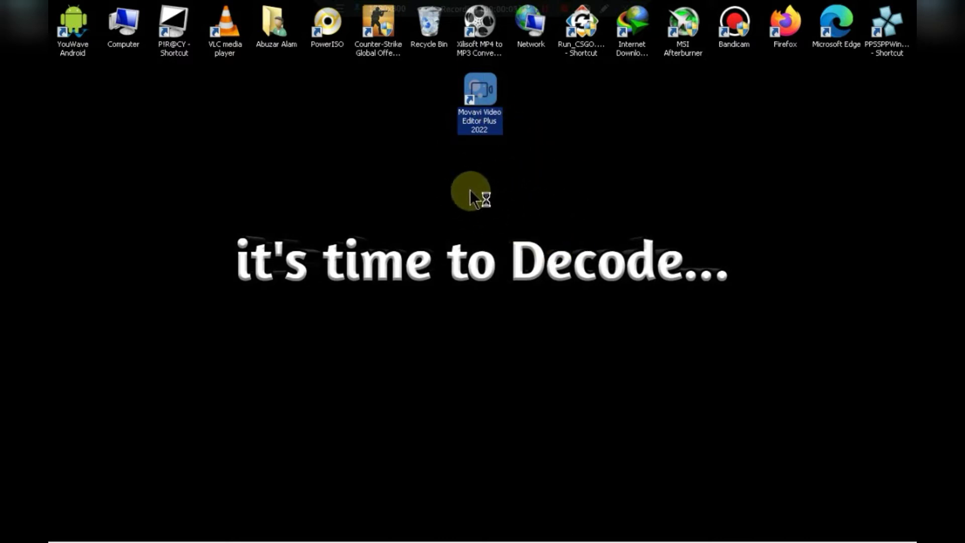
double_click(478, 102)
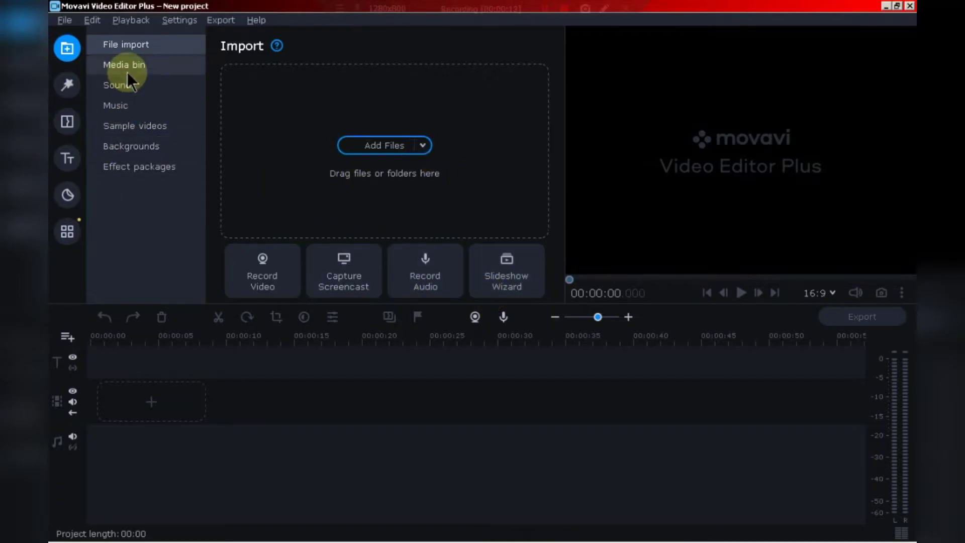
click(133, 126)
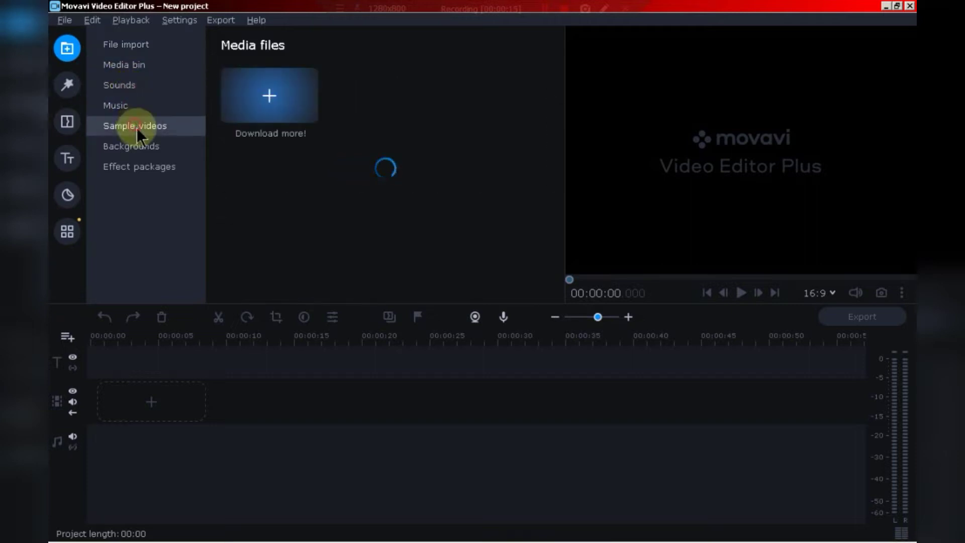
click(66, 158)
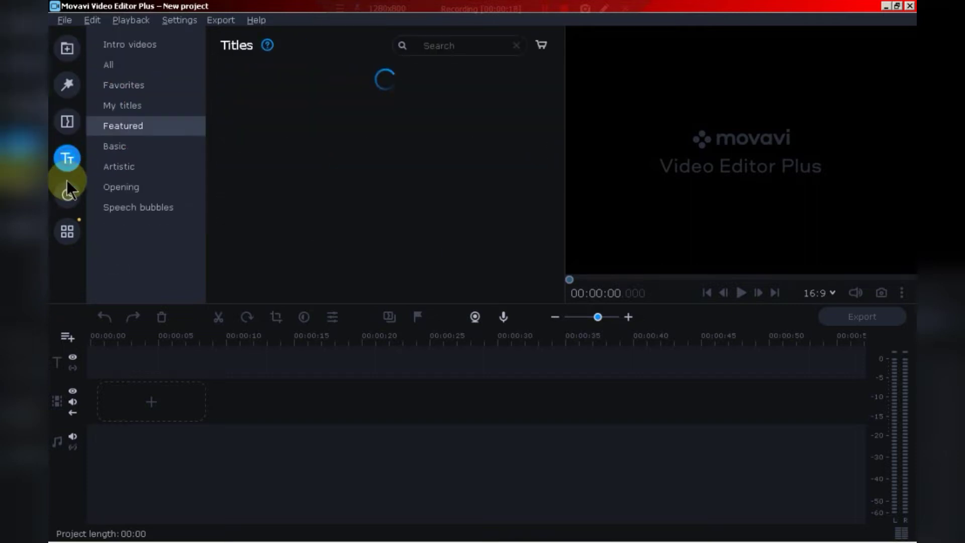
click(68, 231)
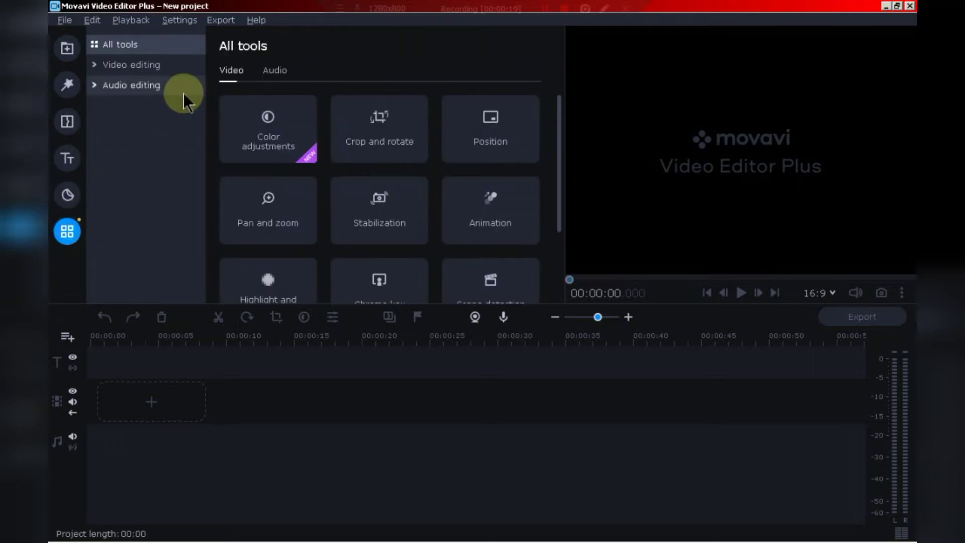
click(66, 48)
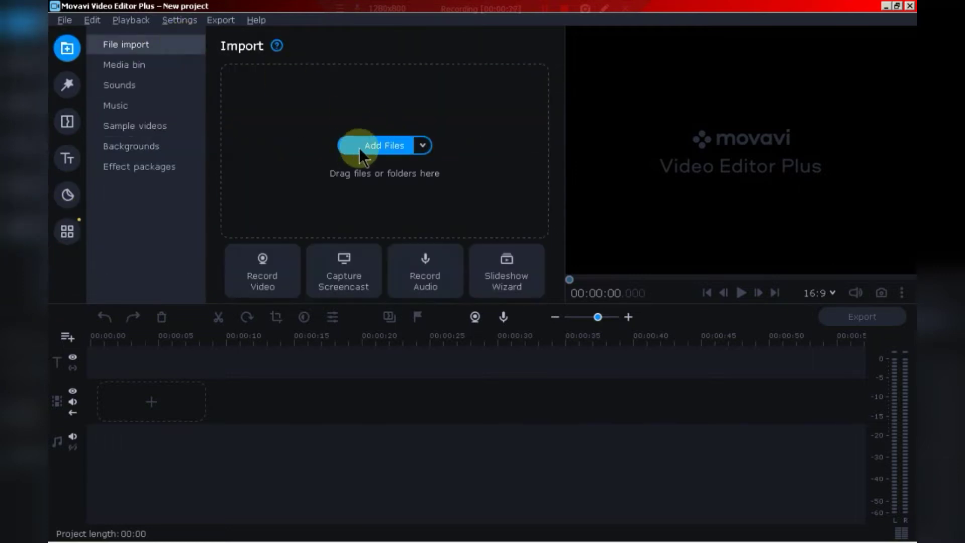
- Import Remix OS 2.0 video(360P).mp4 and place it on the timeline as a 2:27 clip
click(383, 145)
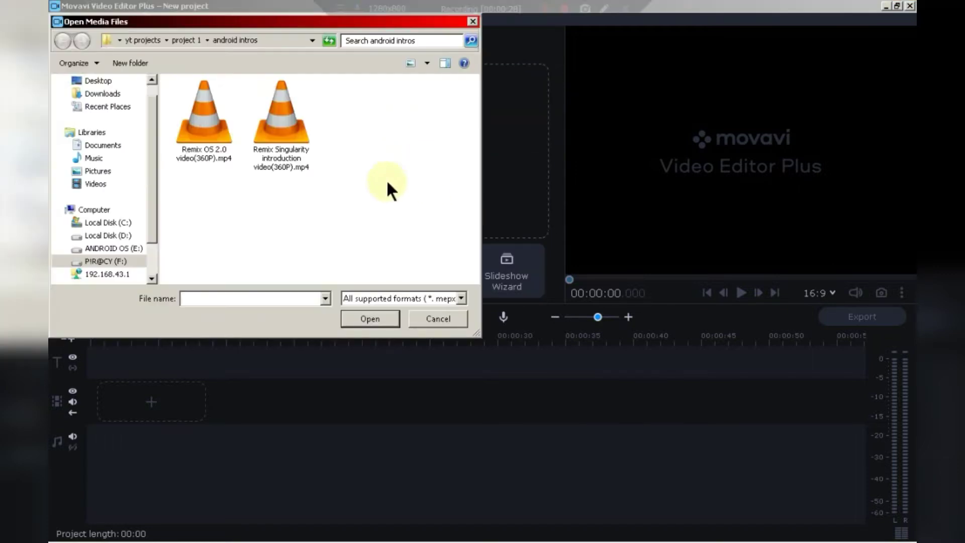
click(204, 117)
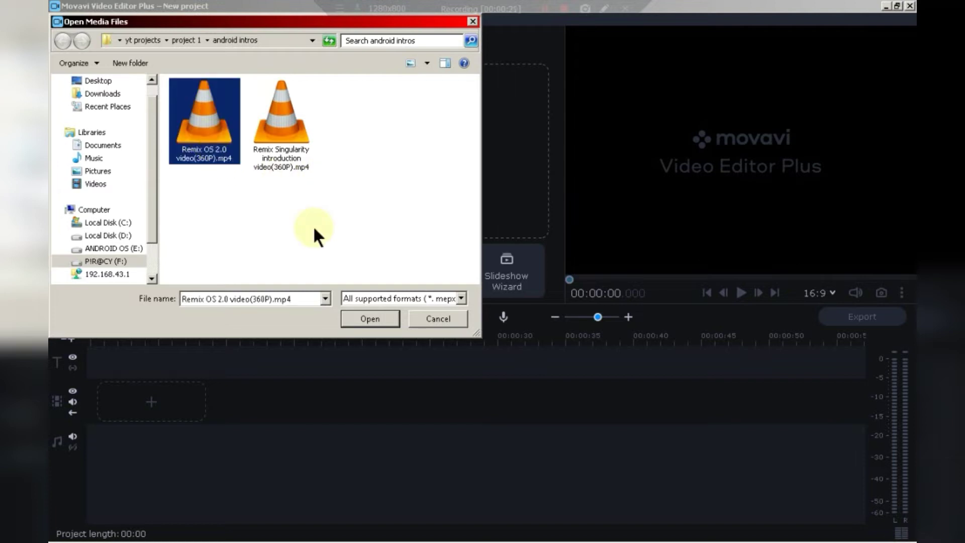
click(369, 319)
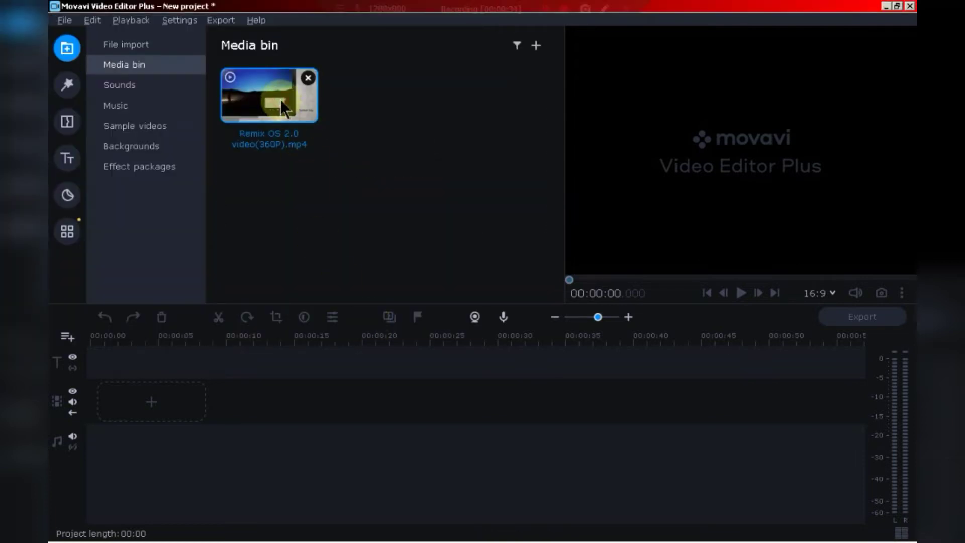
drag(268, 95, 179, 402)
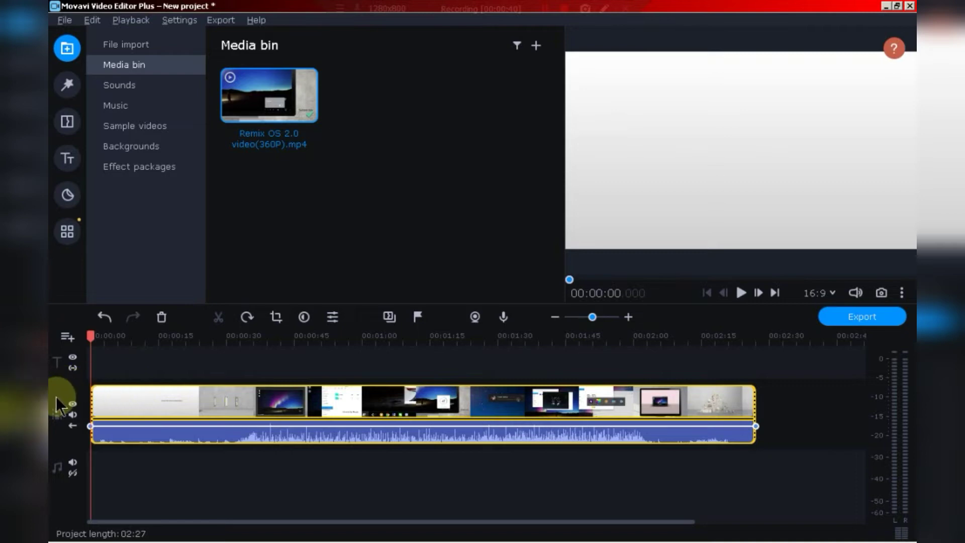
right_click(67, 403)
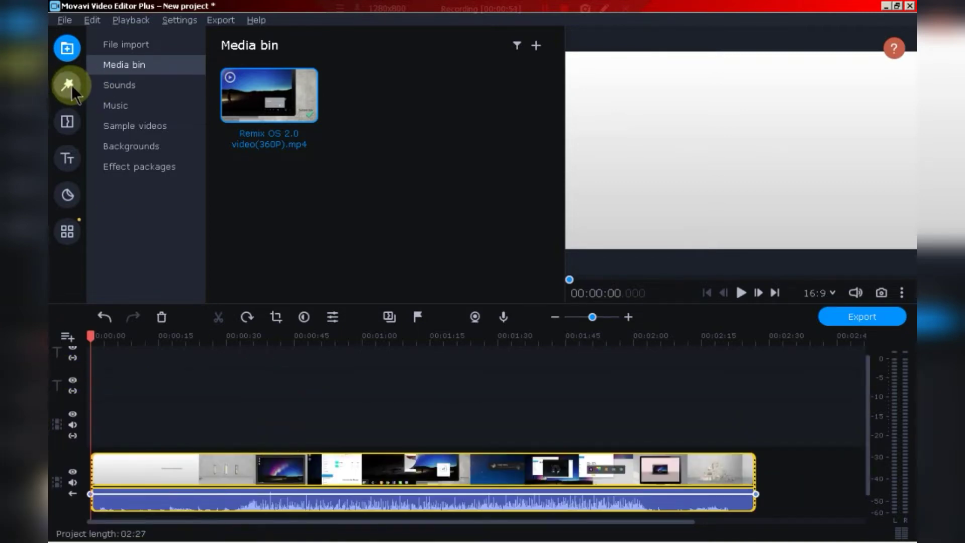
- Apply a filter to the Remix OS clip and browse the Overlay and Artistic filter categories
click(66, 85)
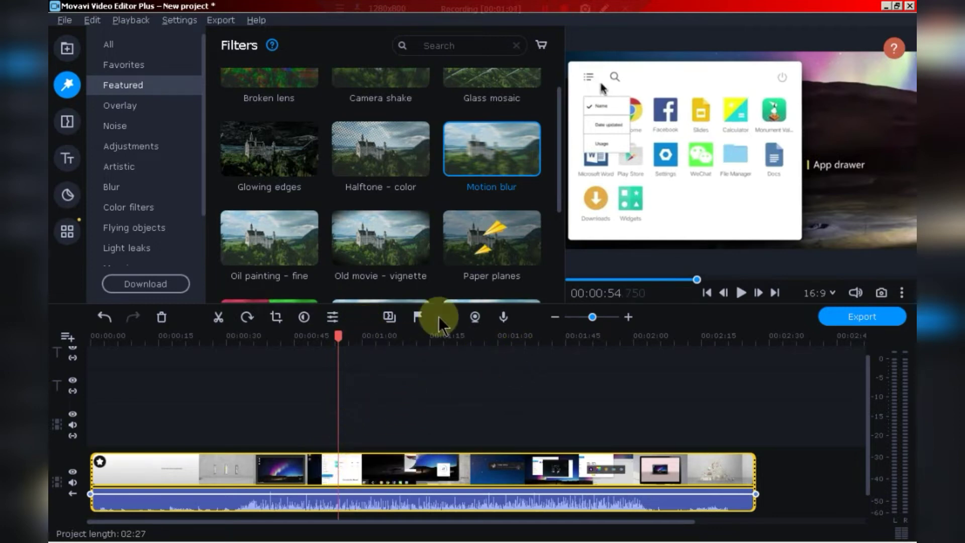
click(119, 106)
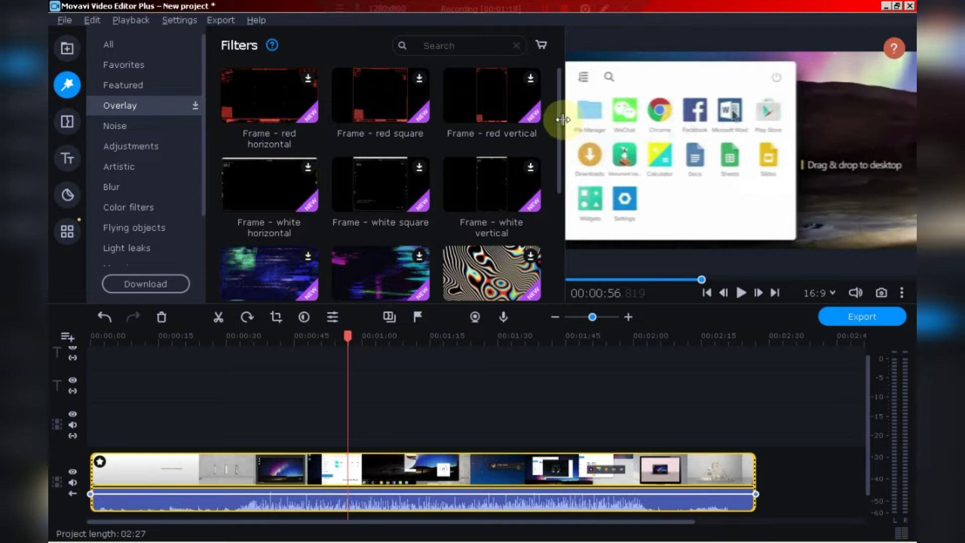
scroll(down, 3)
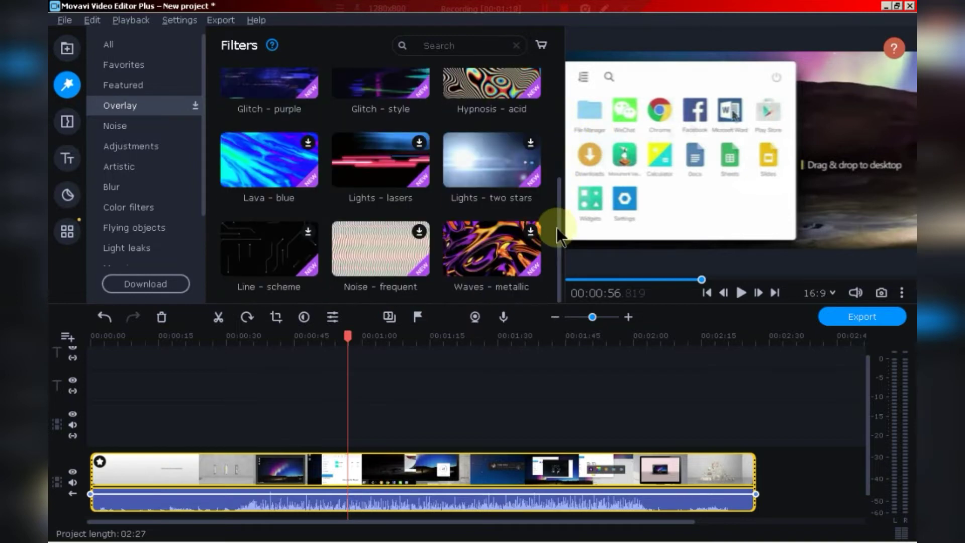
click(118, 166)
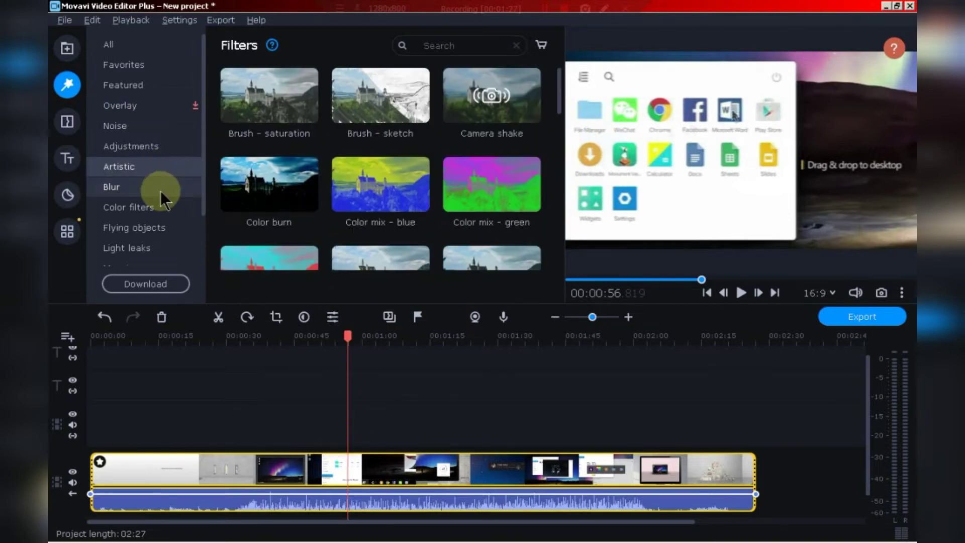
click(110, 187)
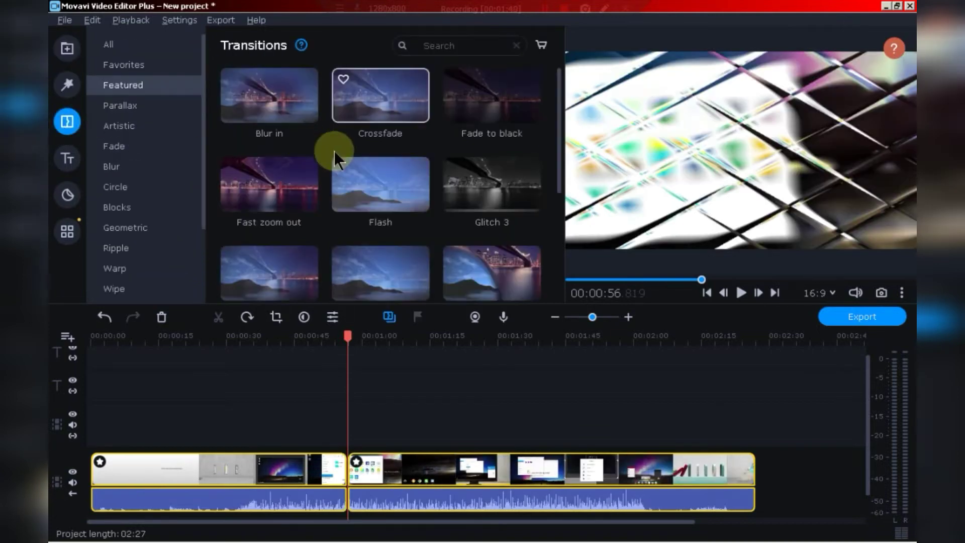
- Scroll the Transitions collection to reach the Page turn transition for the cut
scroll(down, 3)
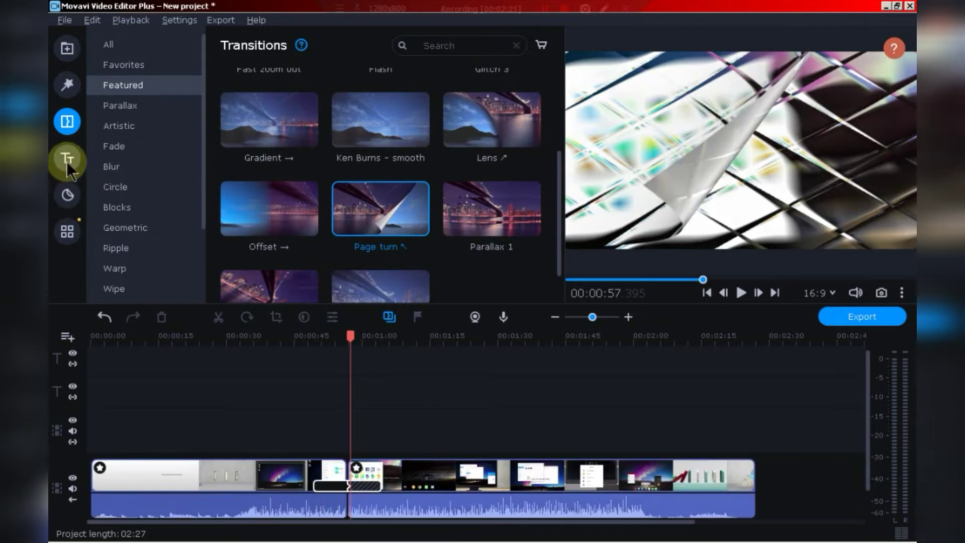
- Place a 'MY AMAZING SUMMER' title on the title track near 0:30 and apply the text edits
click(66, 159)
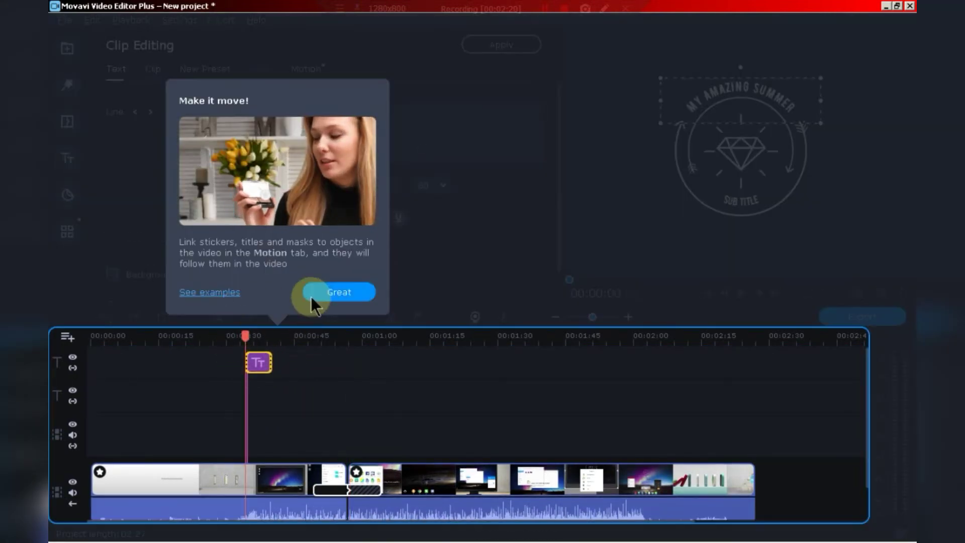
click(339, 292)
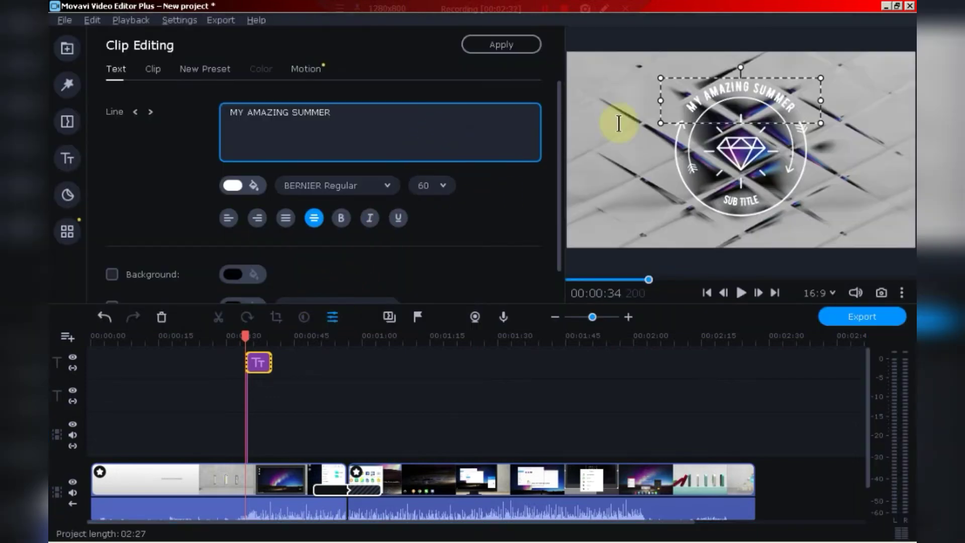
click(861, 317)
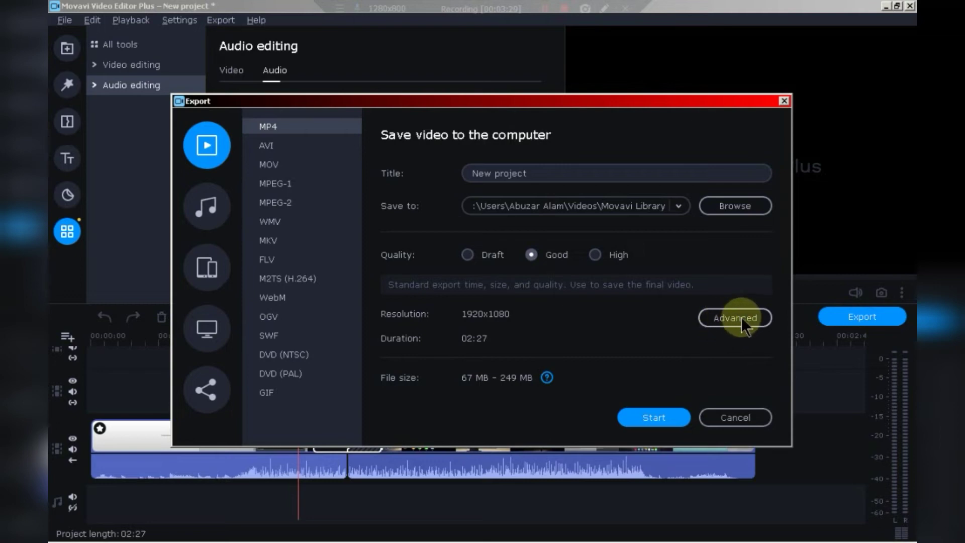
- Set the MP4 export to High quality at 3840x2160 (16:9) resolution in the Advanced settings
click(734, 317)
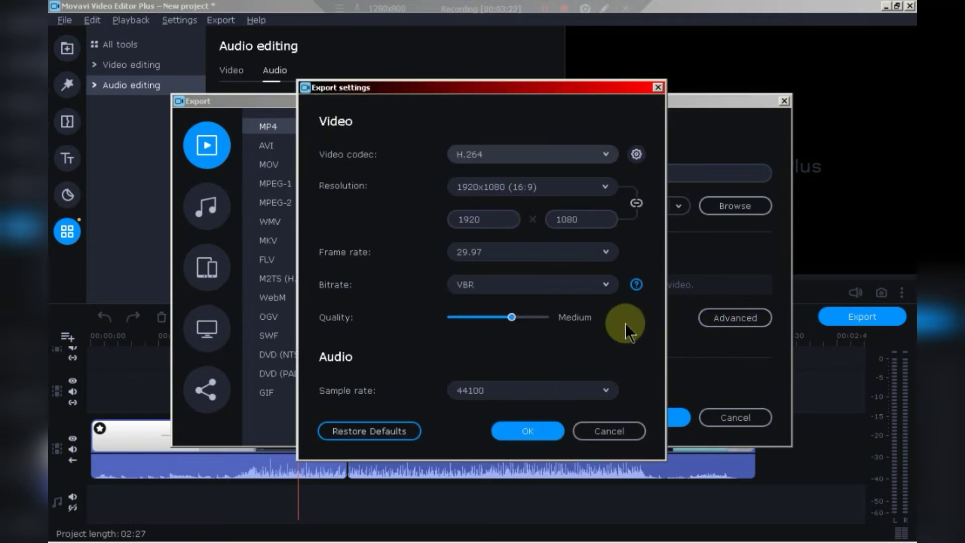
drag(512, 316, 530, 316)
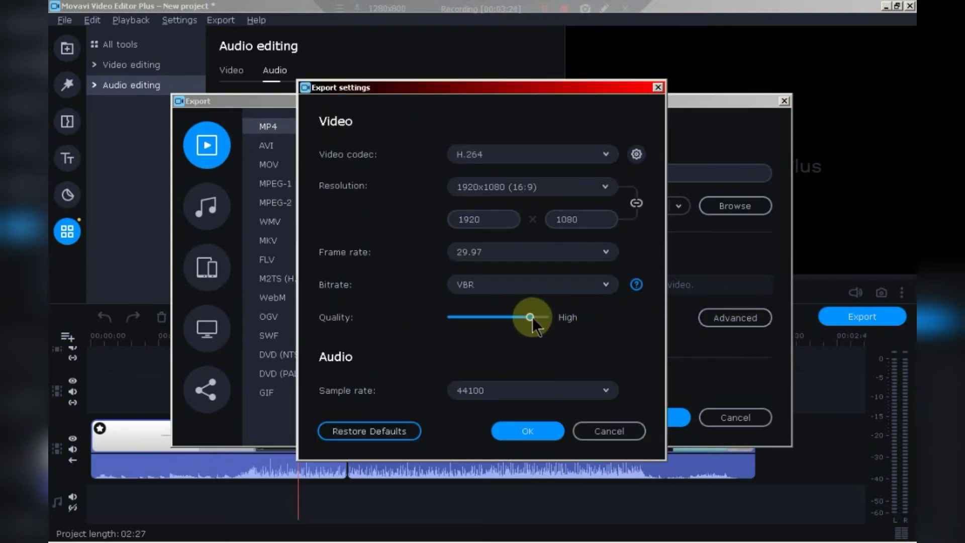
click(530, 187)
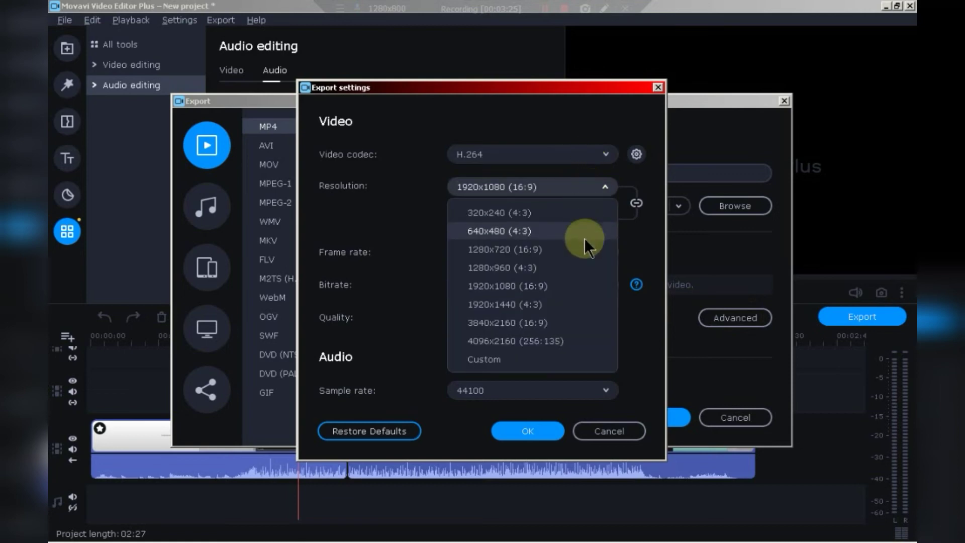
click(504, 322)
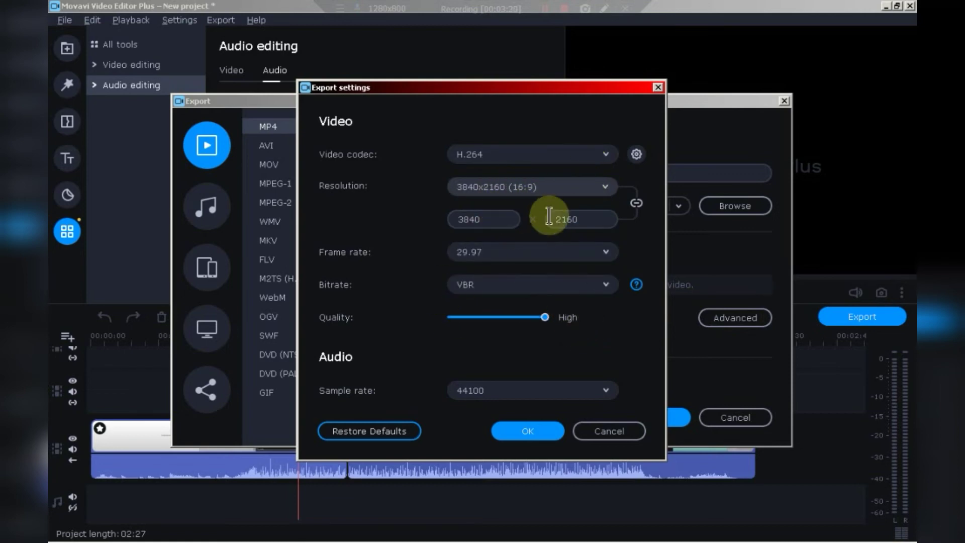
click(525, 430)
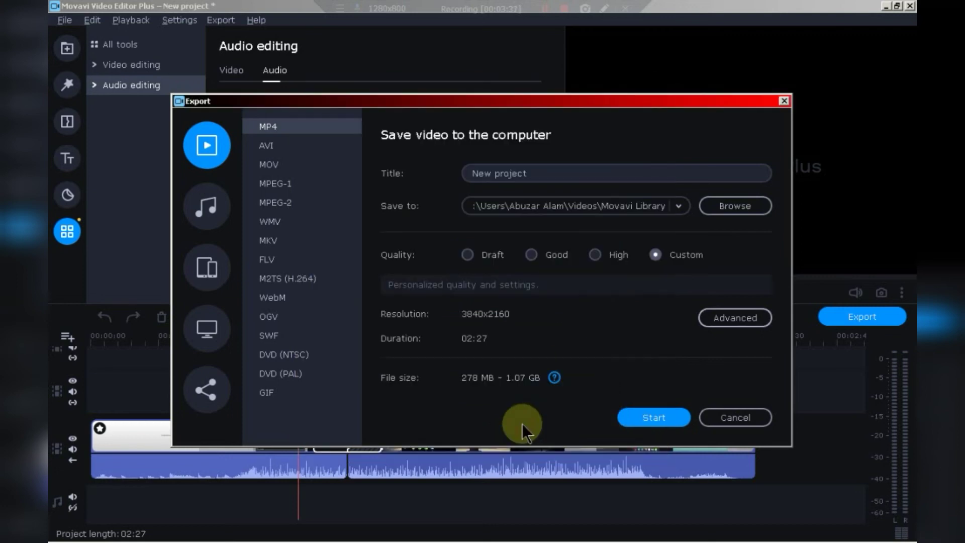